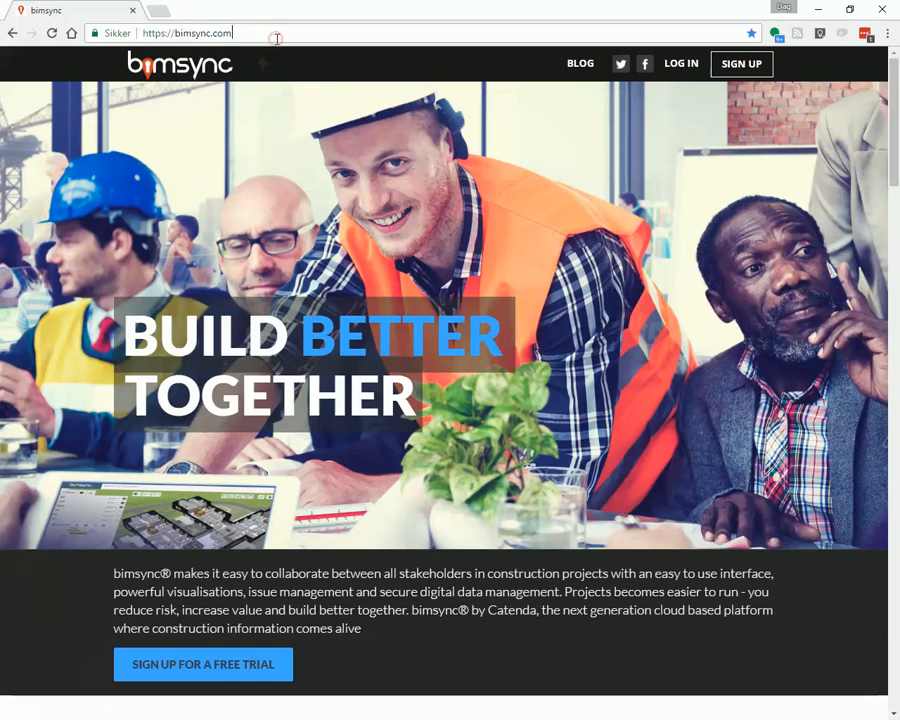
{"action": "mouse_move", "coordinate": [278, 598]}
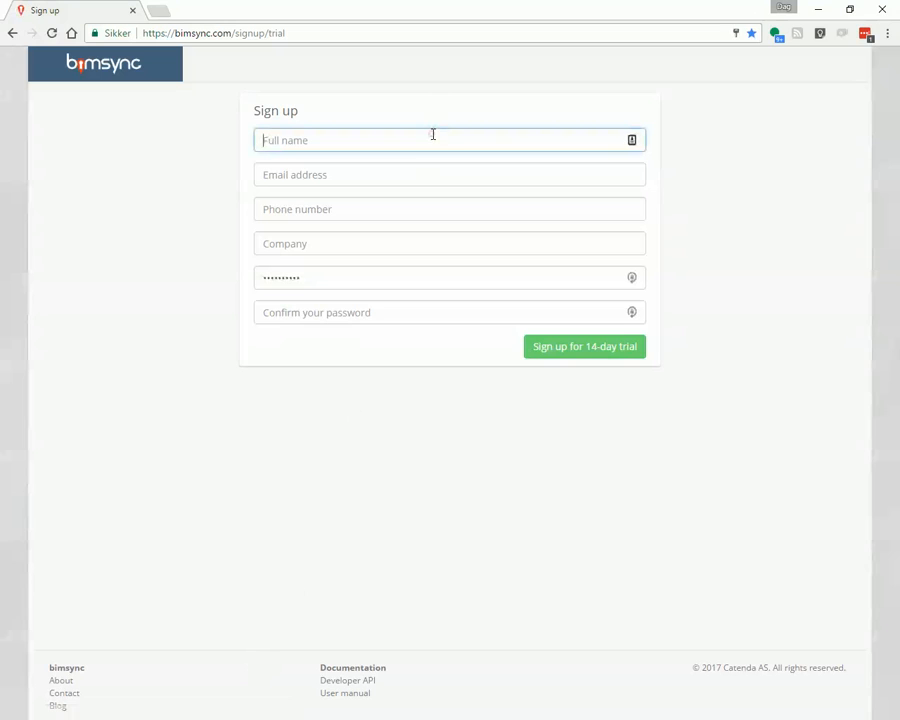
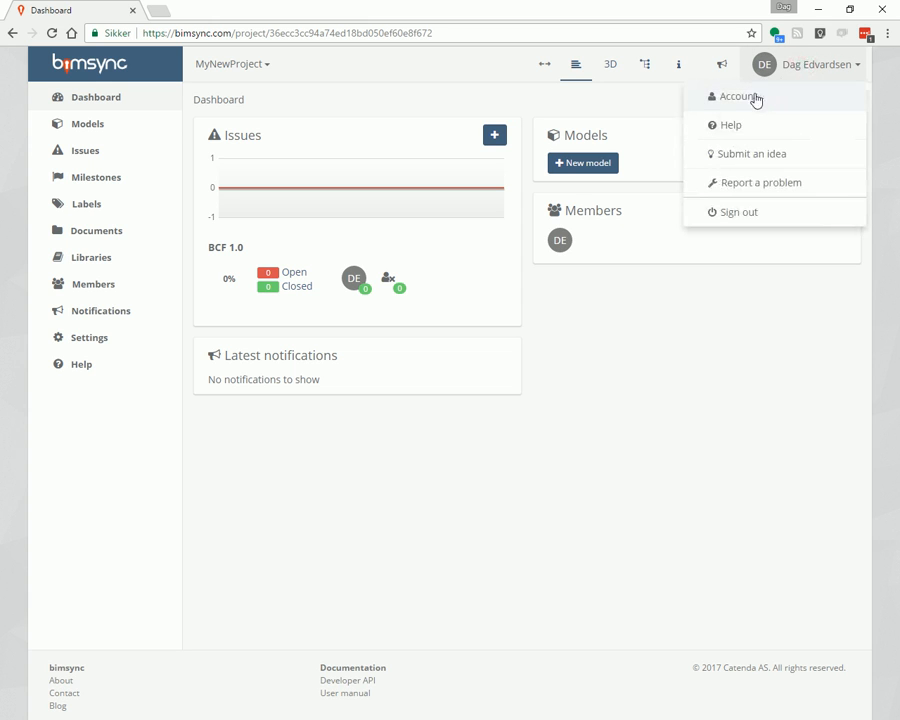
Go to Account from the user menu to view the profile settings
{"action": "left_click", "coordinate": [744, 96]}
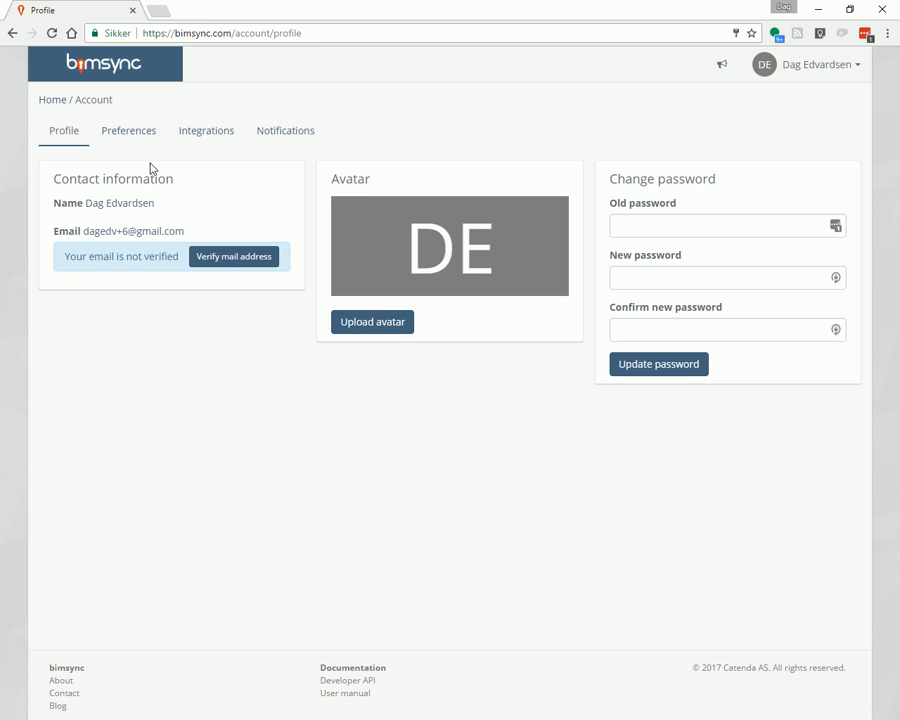
{"action": "left_click", "coordinate": [128, 130]}
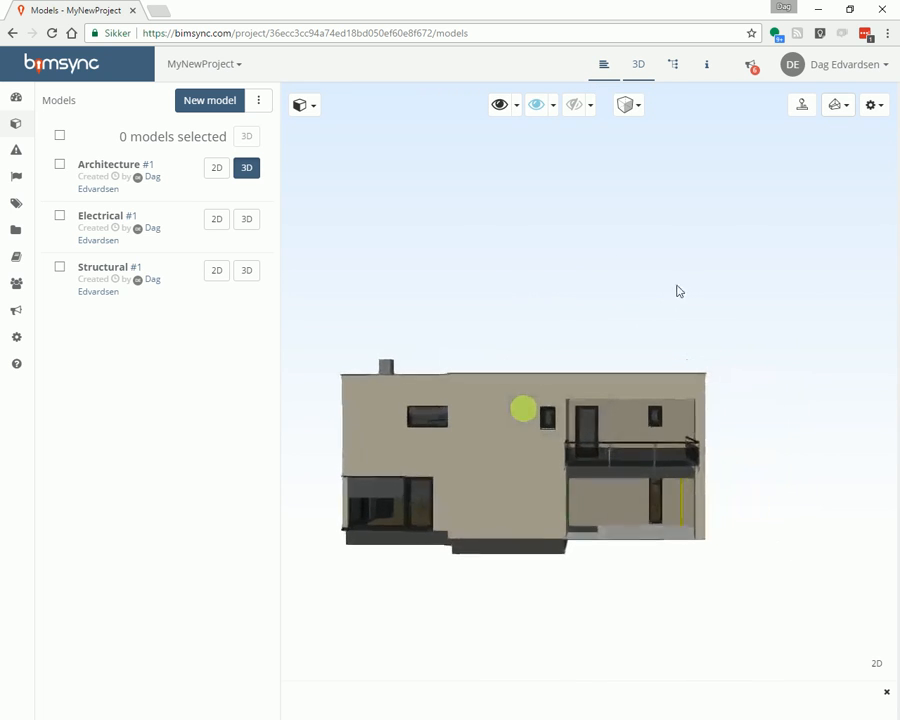
Load the Architecture model in the 3D viewer
{"action": "left_click", "coordinate": [638, 64]}
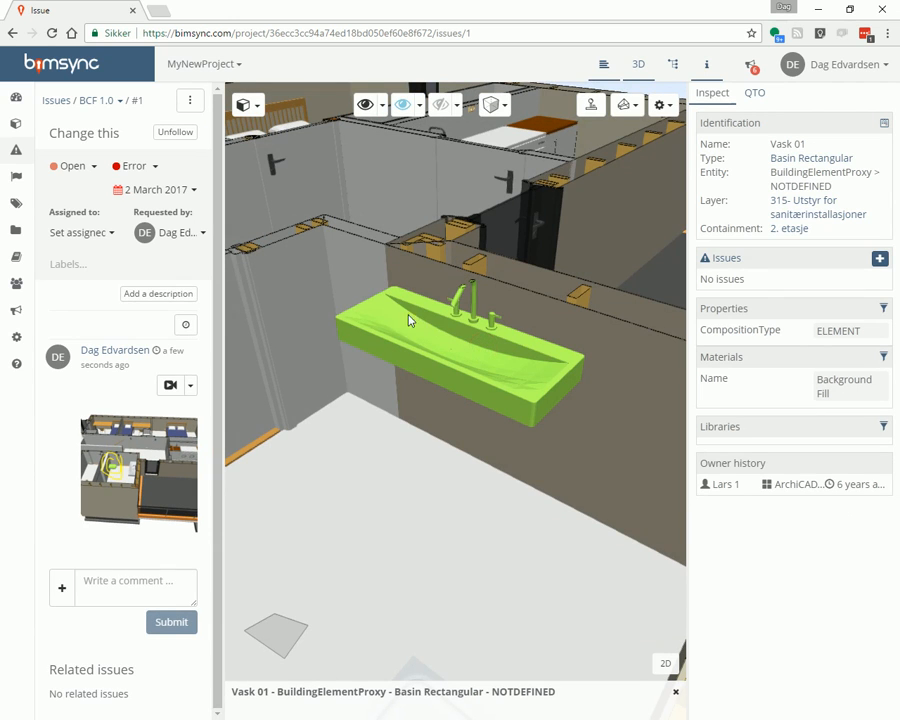
Start a new issue titled Use the newer model from the issue's actions menu
{"action": "left_click", "coordinate": [190, 100]}
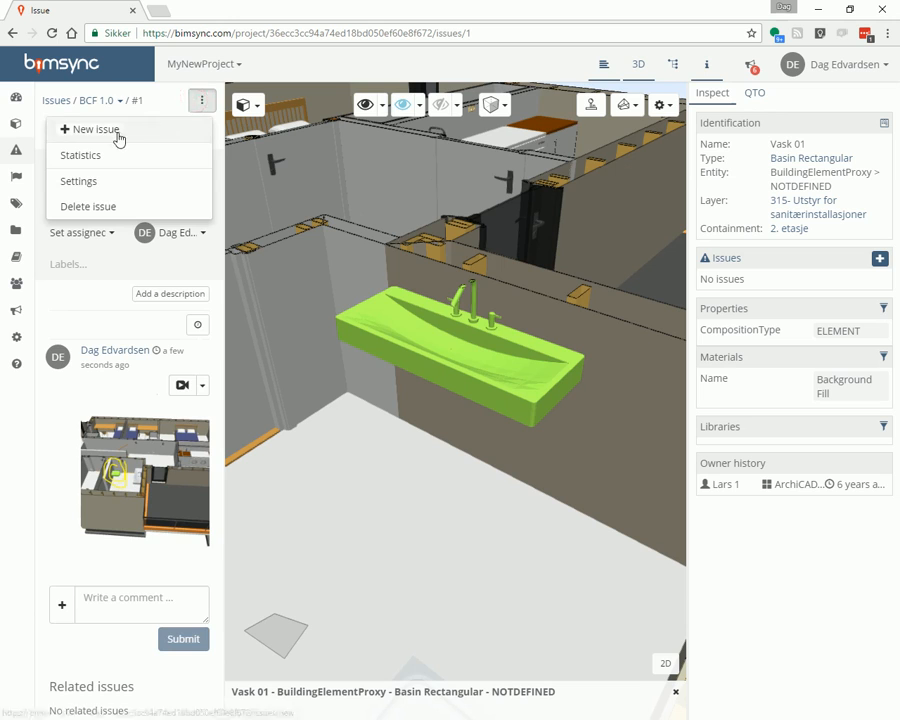
{"action": "left_click", "coordinate": [90, 128]}
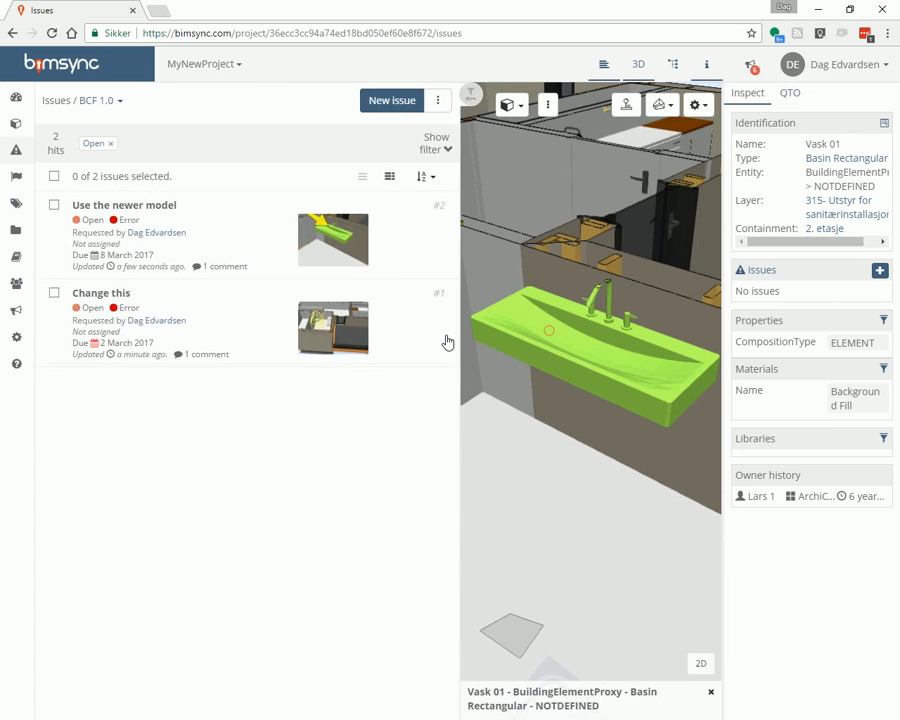
Reopen the Change this issue from the Issues list
{"action": "left_click", "coordinate": [124, 204]}
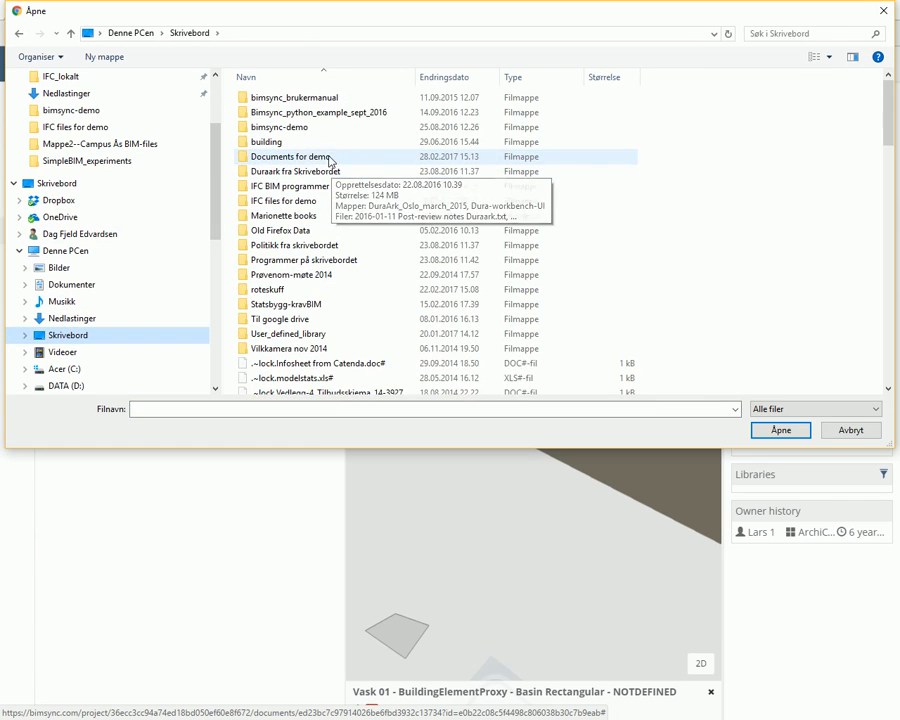
Browse into the Documents for demo folder on the Desktop
{"action": "left_click", "coordinate": [778, 428]}
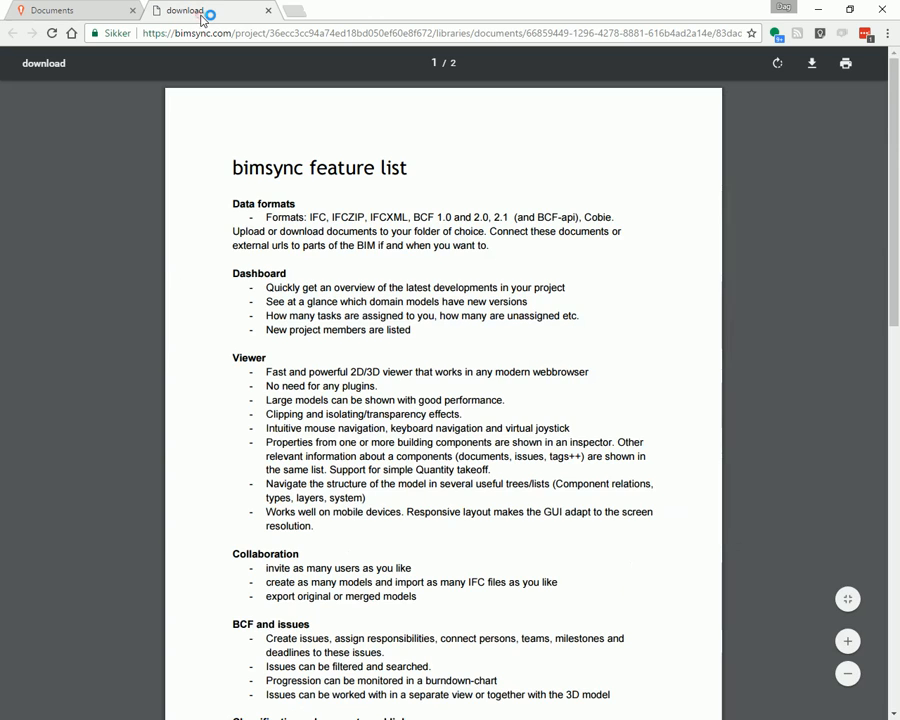
Scroll through the bimsync feature list PDF preview
{"action": "scroll", "scroll_direction": "down", "scroll_amount": 3}
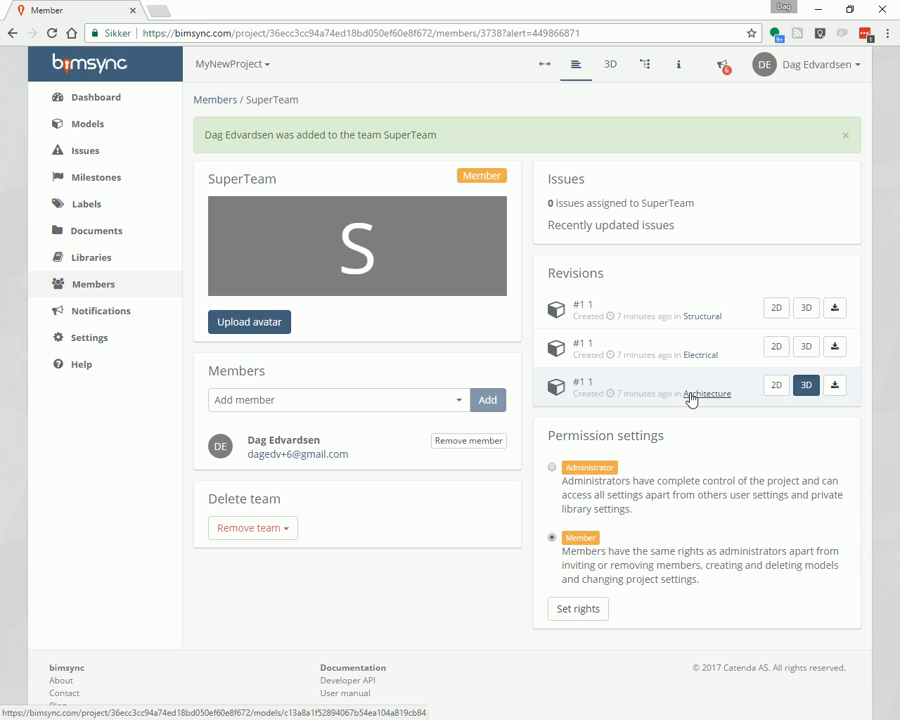
{"action": "mouse_move", "coordinate": [434, 584]}
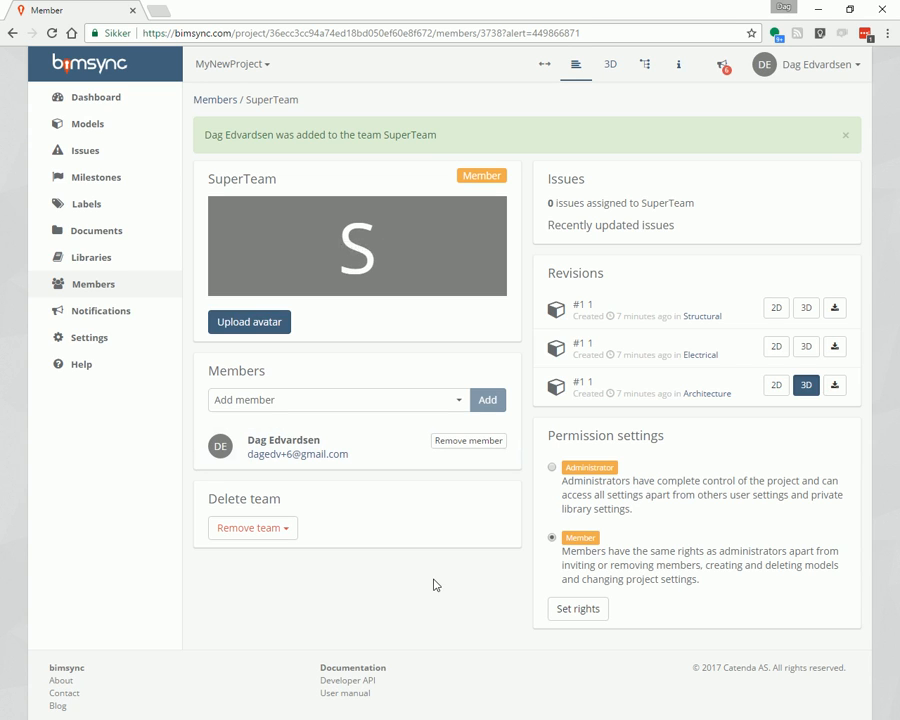